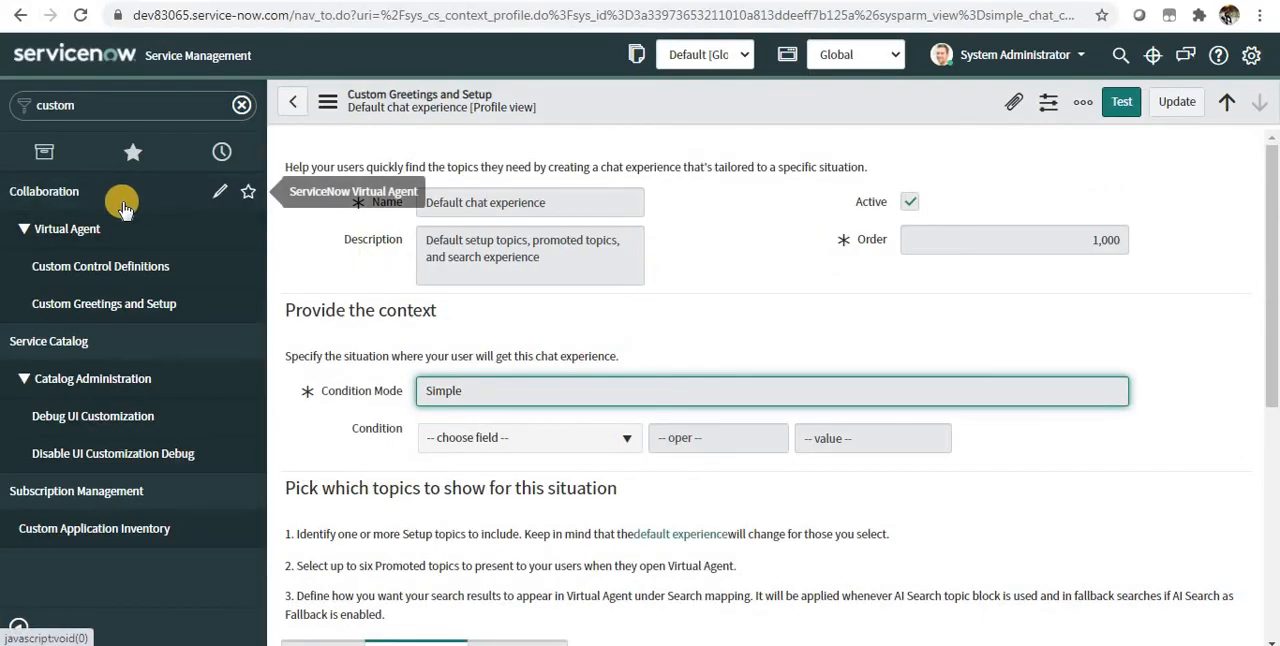
mouse_move(170, 330)
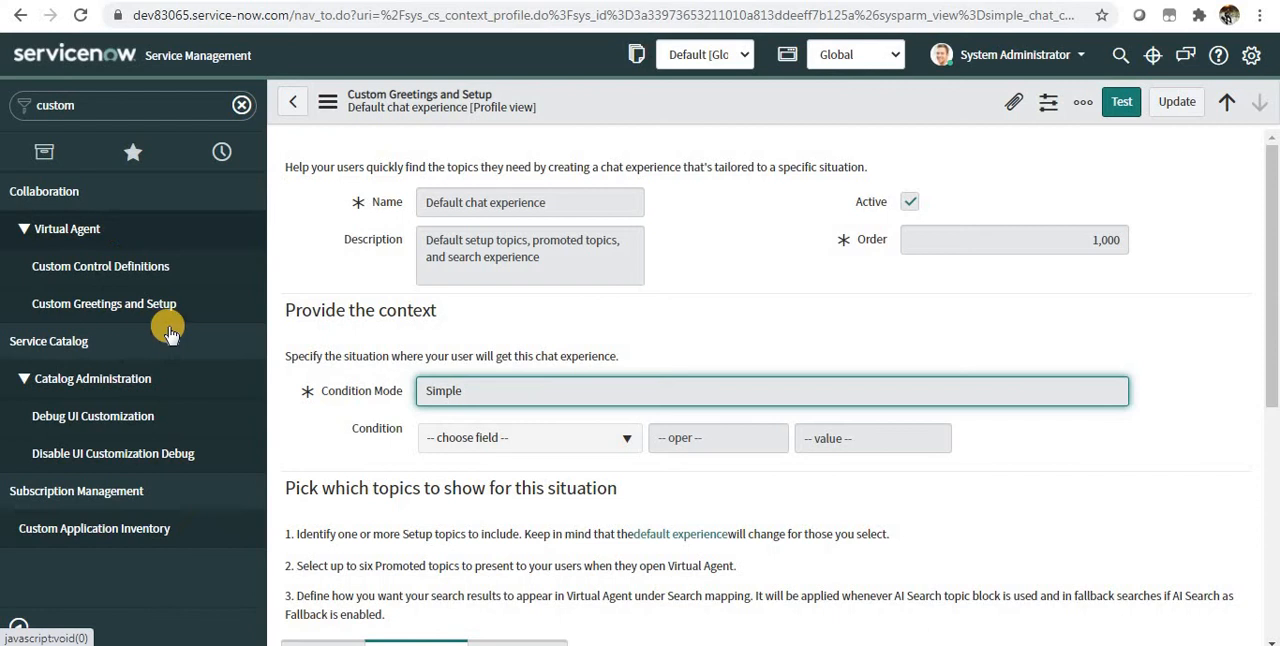
mouse_move(530, 436)
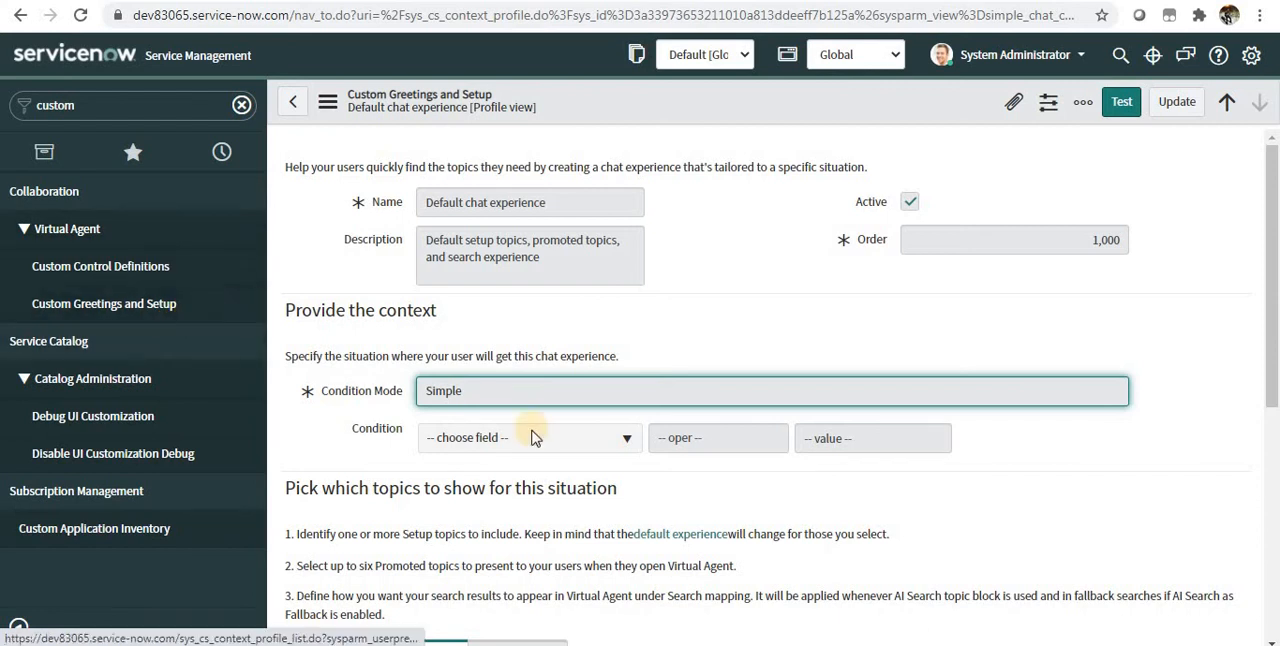
Step: Preview the Default chat experience's current promoted topics in the portal's Virtual Agent chat
scroll("down", 3)
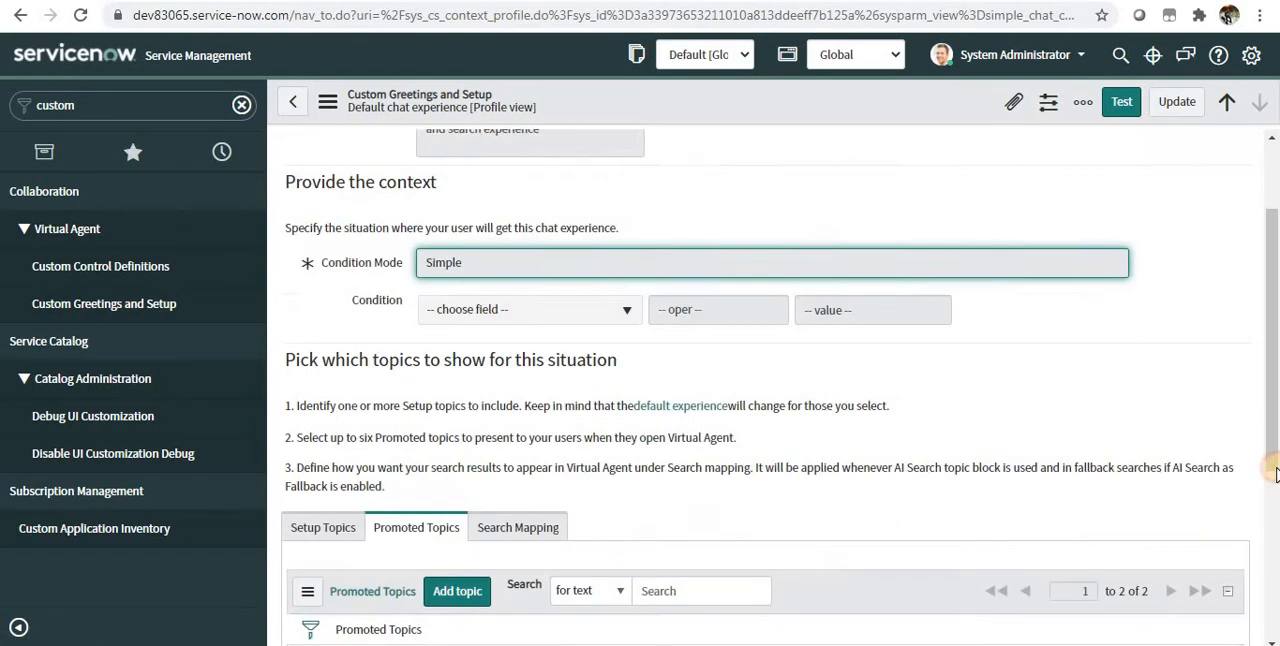
scroll("down", 3)
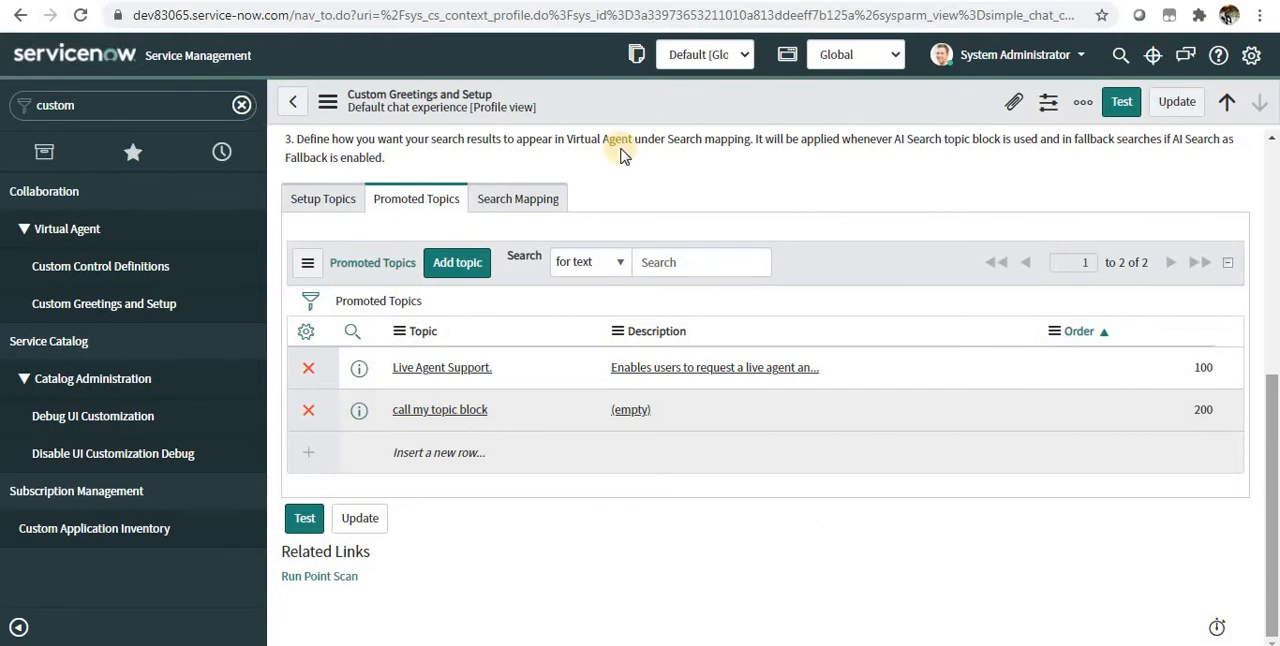
mouse_move(500, 108)
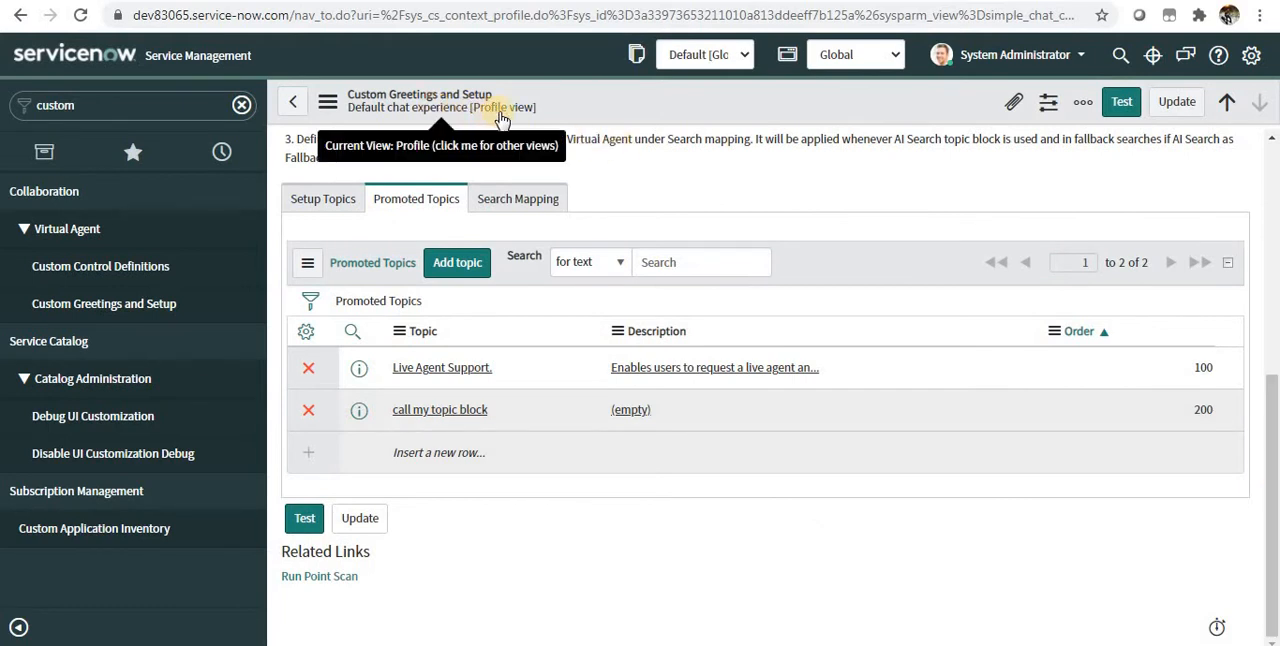
mouse_move(464, 390)
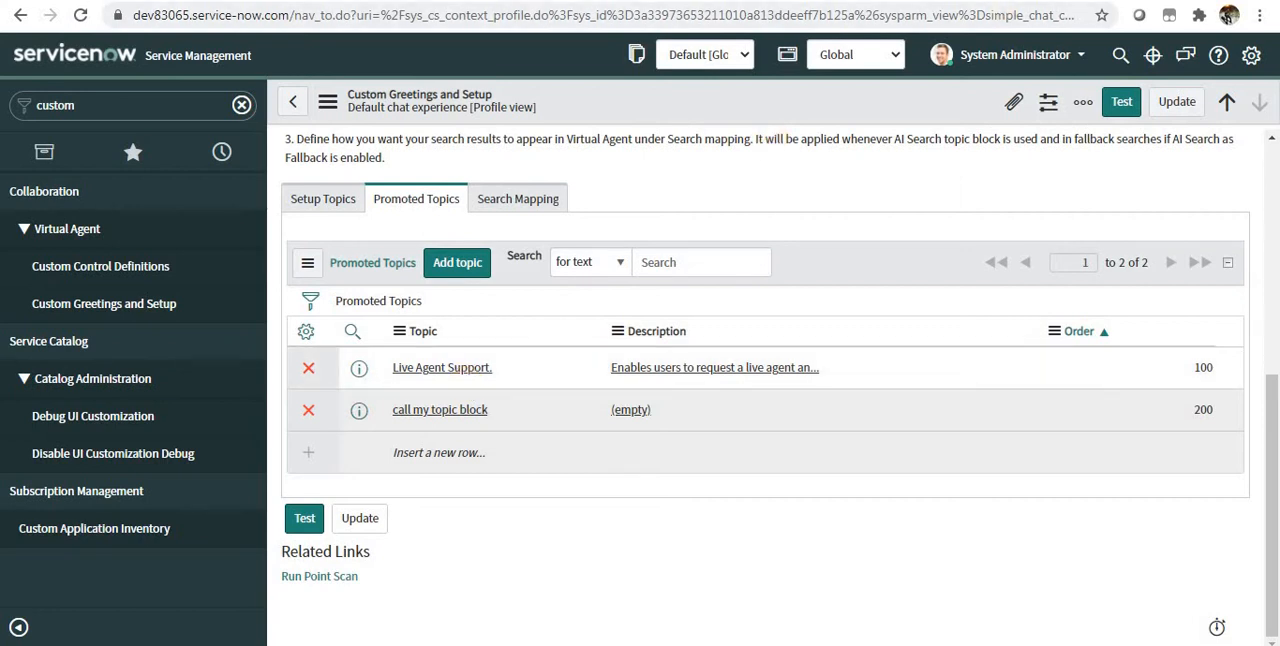
left_click(220, 16)
type("dev83065.service-now.com/sp")
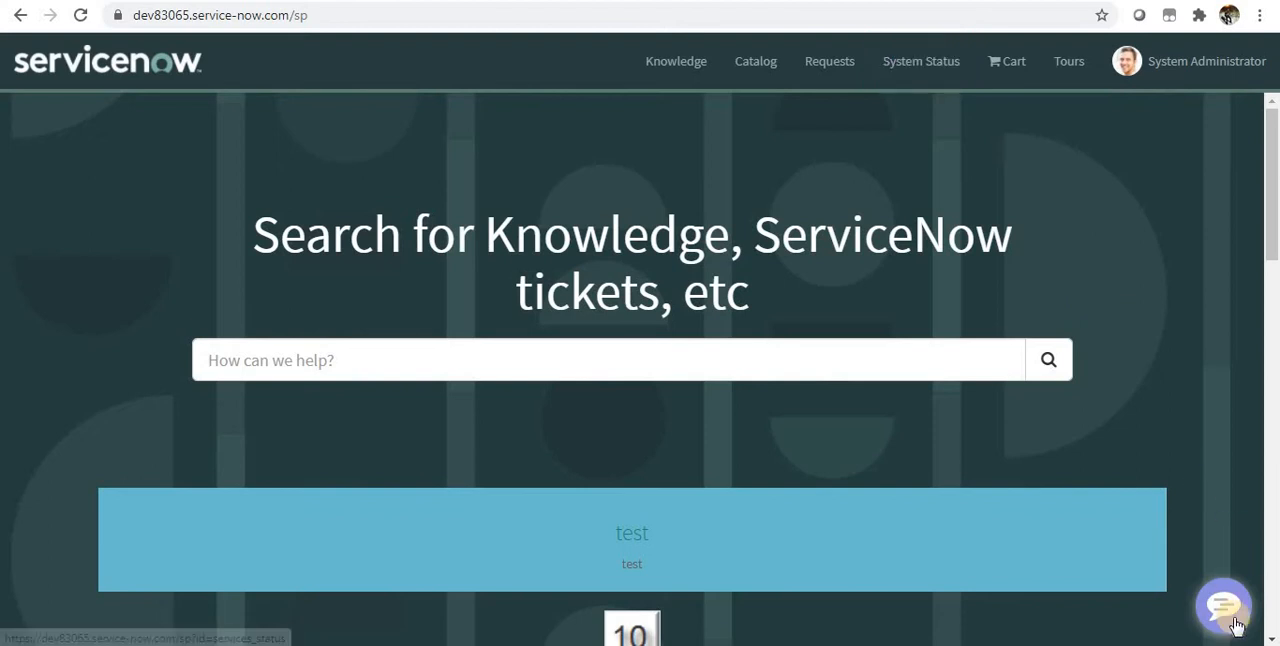
left_click(1224, 608)
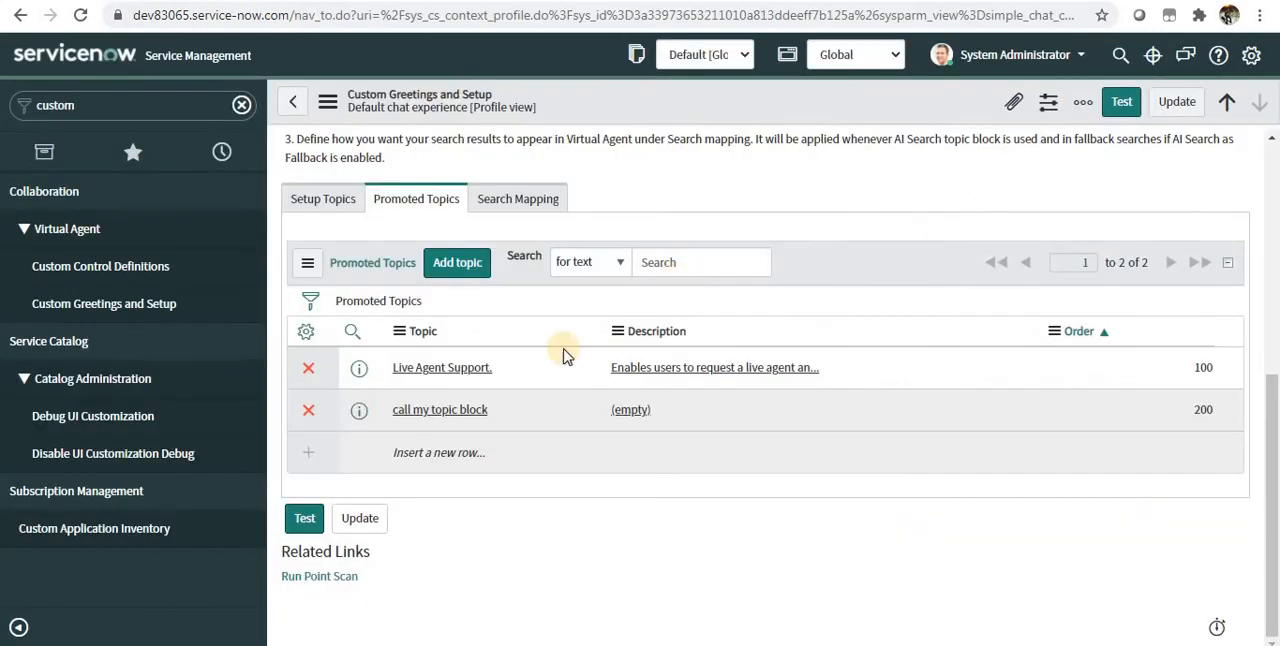
Step: Add a Promoted Topics row with Virtual Agent Feedback and update the chat experience record
left_click(438, 452)
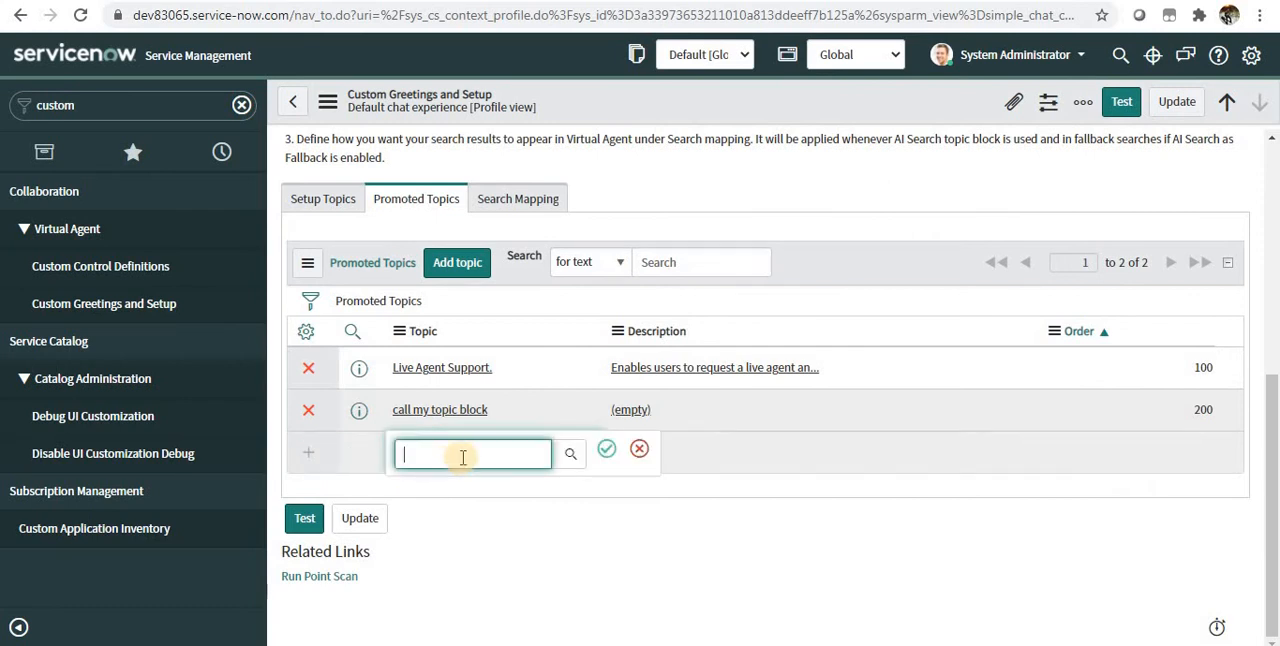
left_click(570, 452)
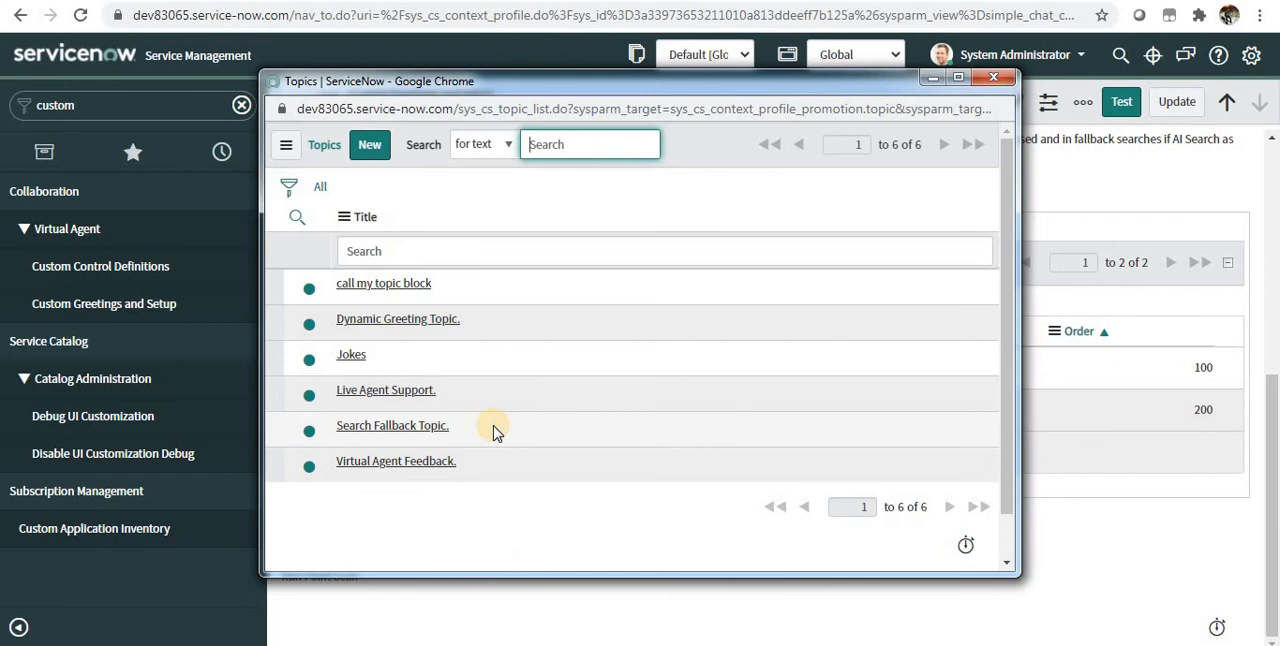
mouse_move(448, 460)
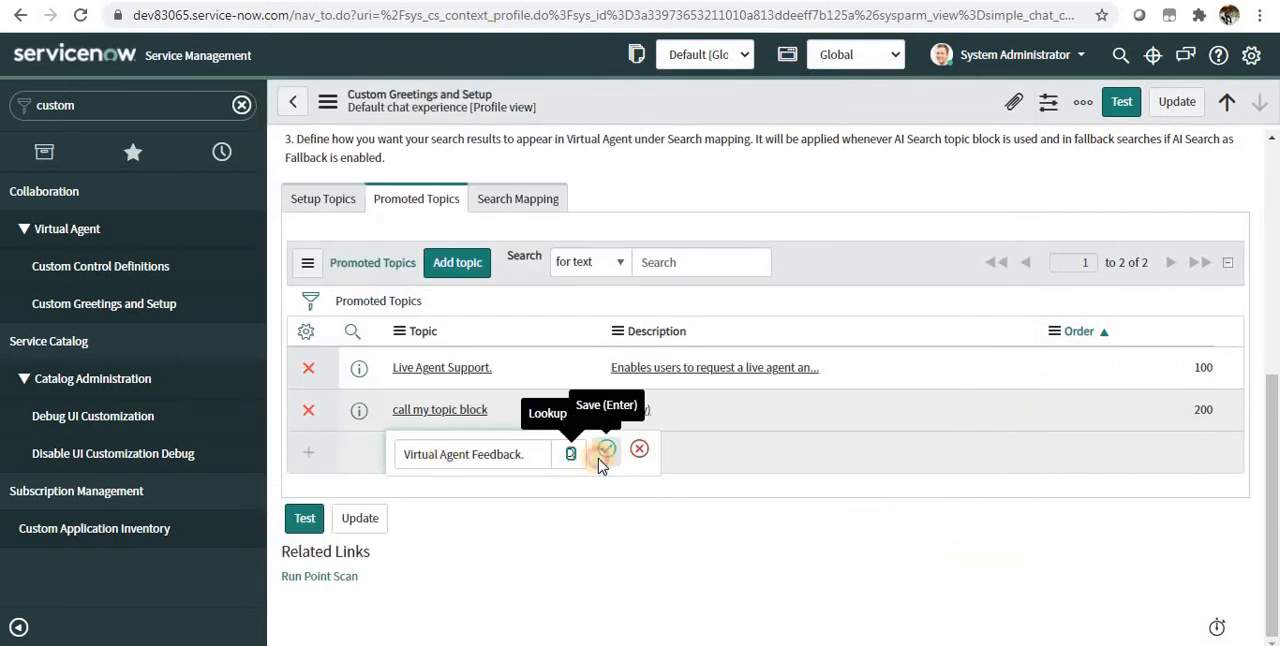
left_click(604, 448)
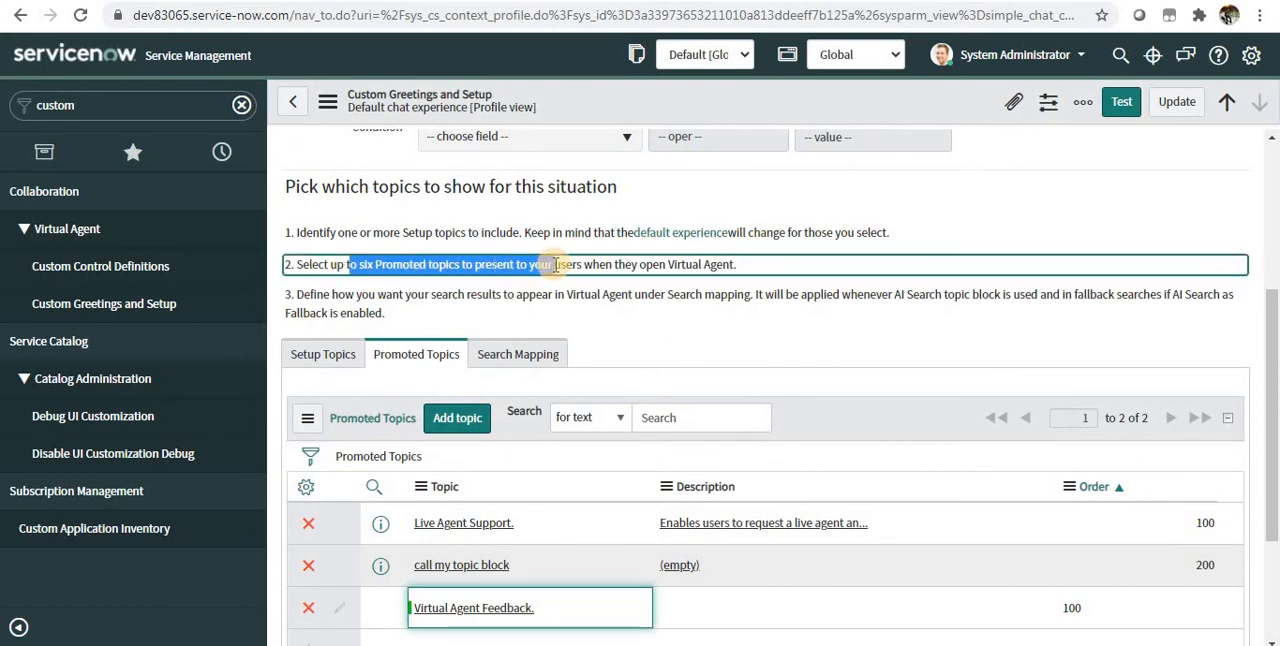
left_click(1082, 100)
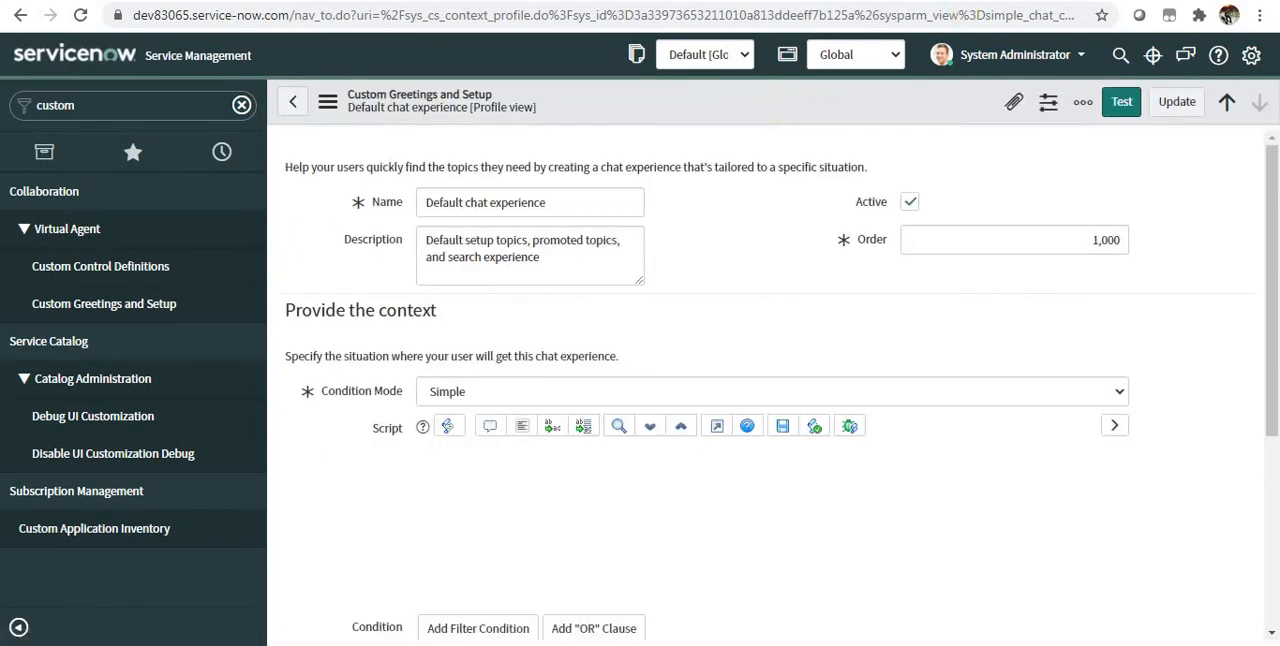
Step: Return to the service portal's Virtual Agent chat to check the promoted topics offered
left_click(1120, 100)
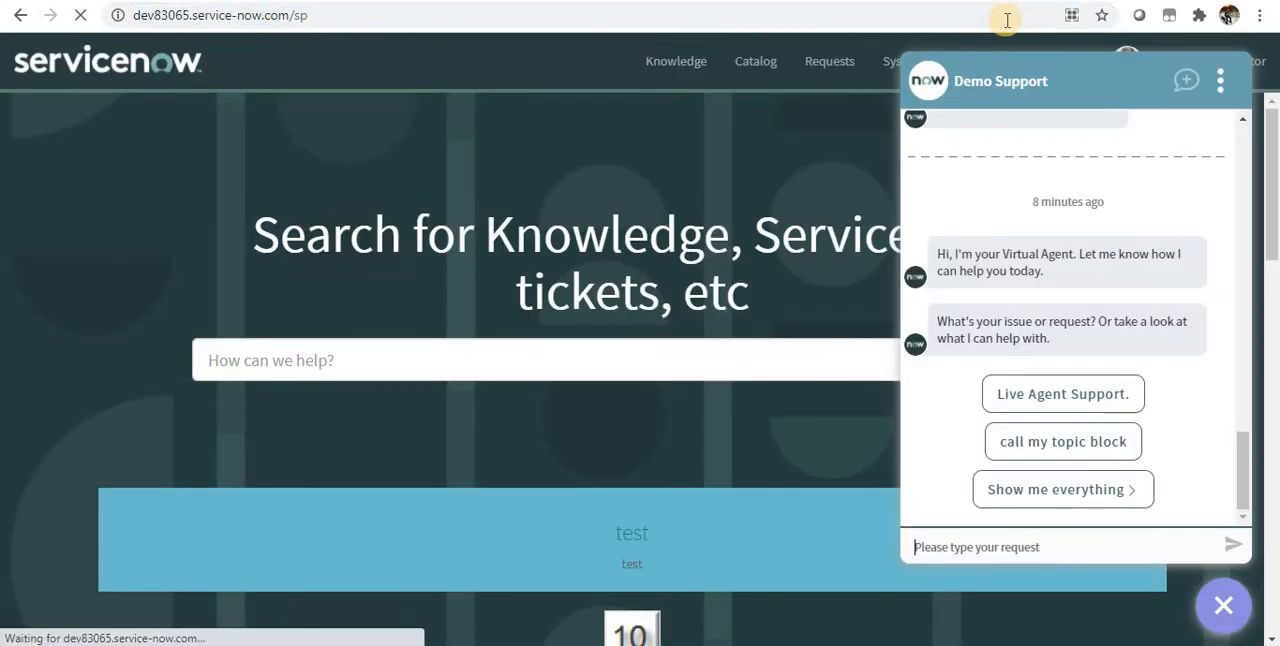